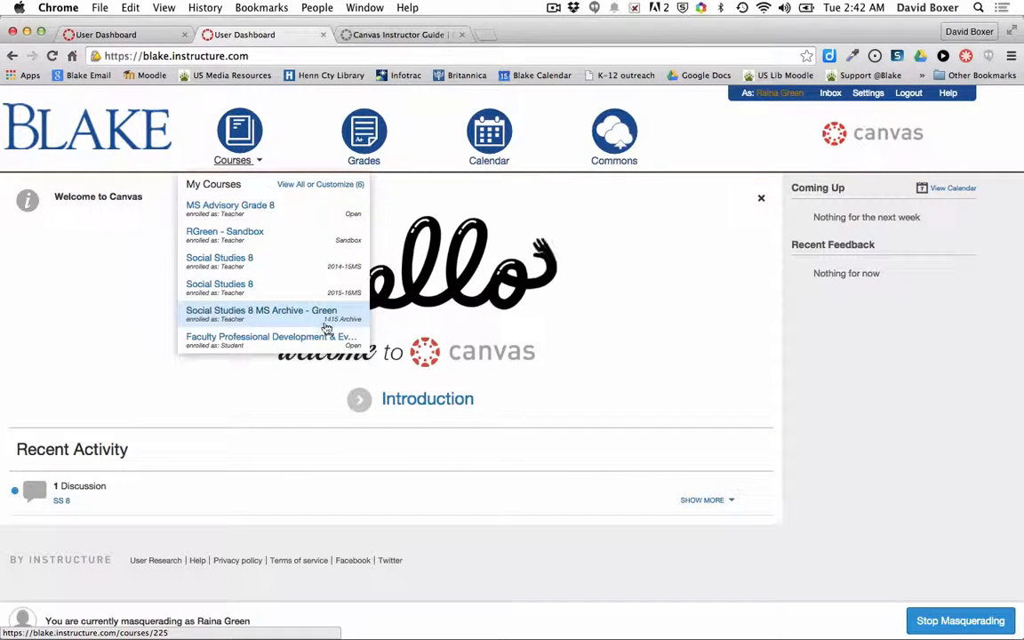
mouse_move(270, 323)
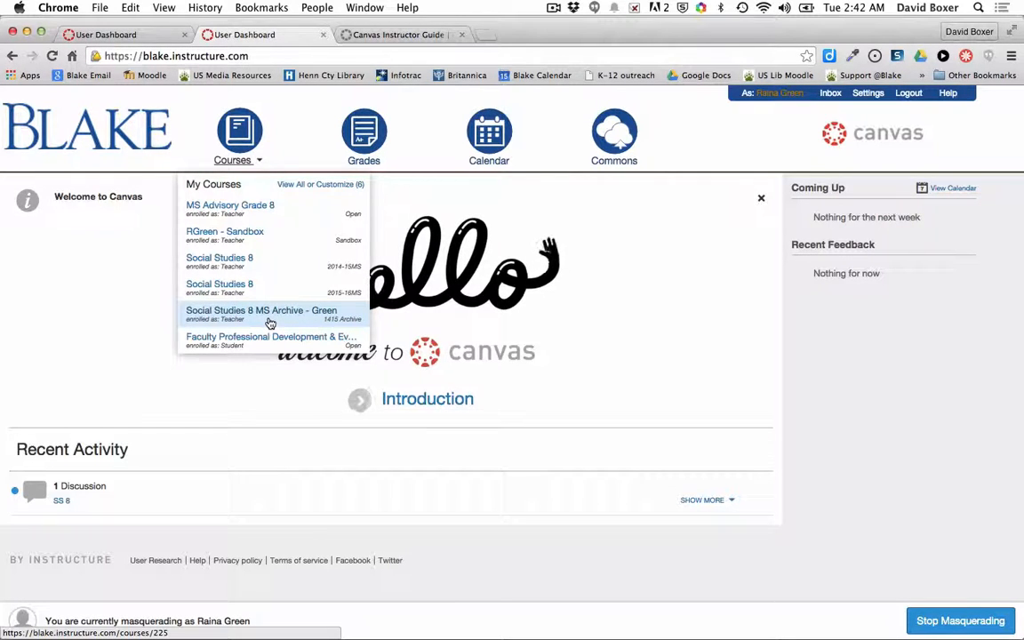
mouse_move(331, 323)
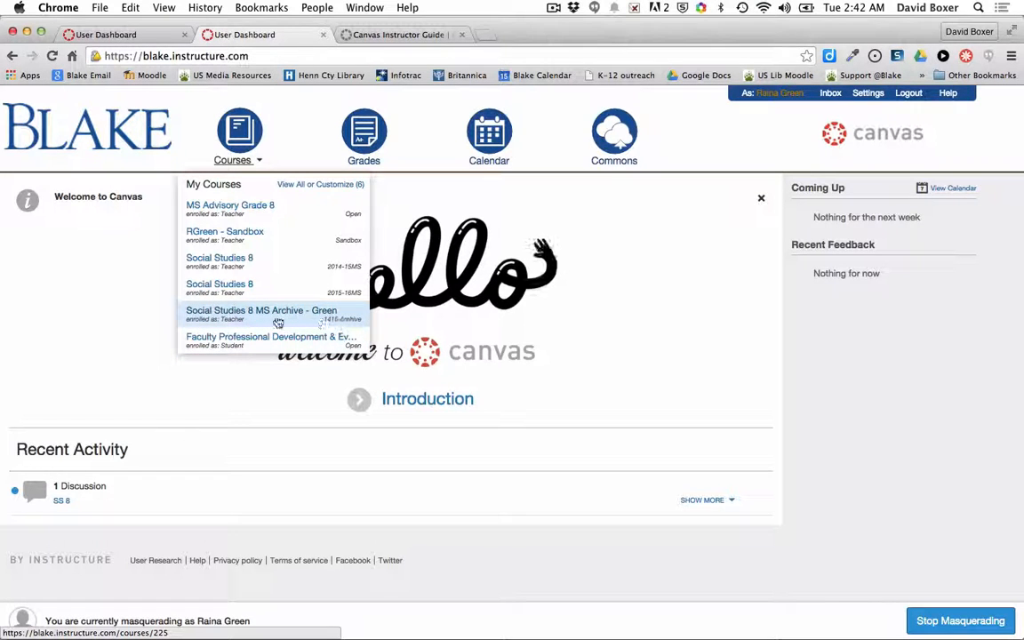
Enter 'Social Studies 8 MS Archive - Green' and show its Modules page with Overview & Resources items.
left_click(262, 313)
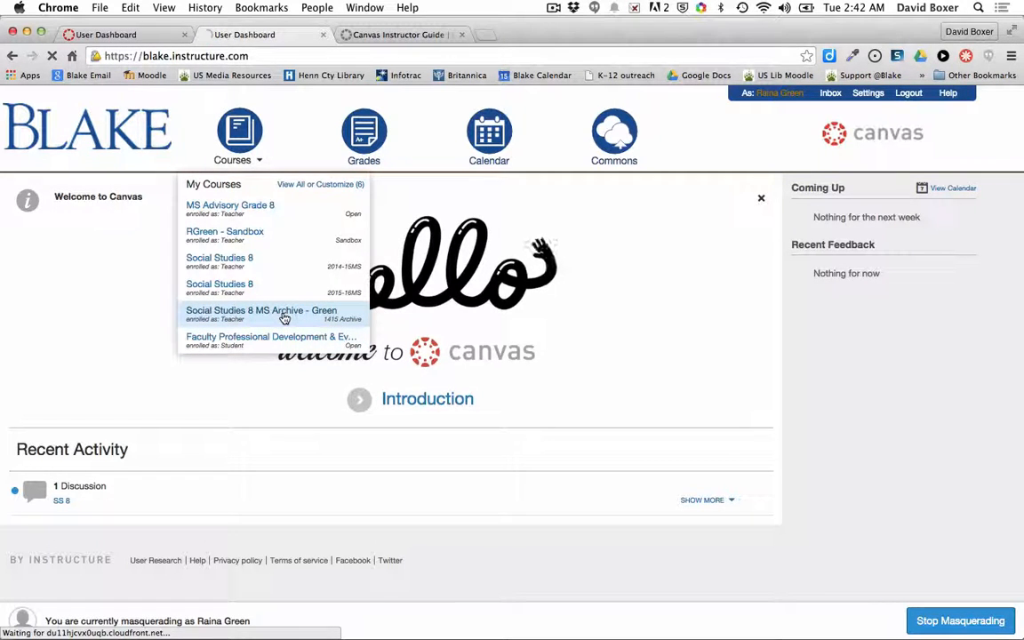
left_click(261, 309)
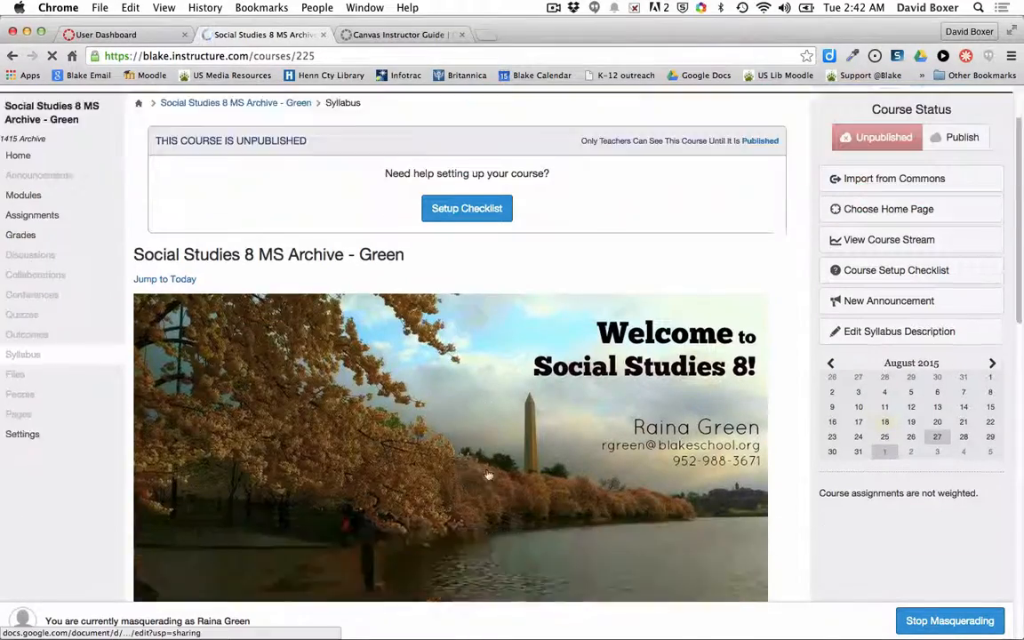
scroll("down", 3)
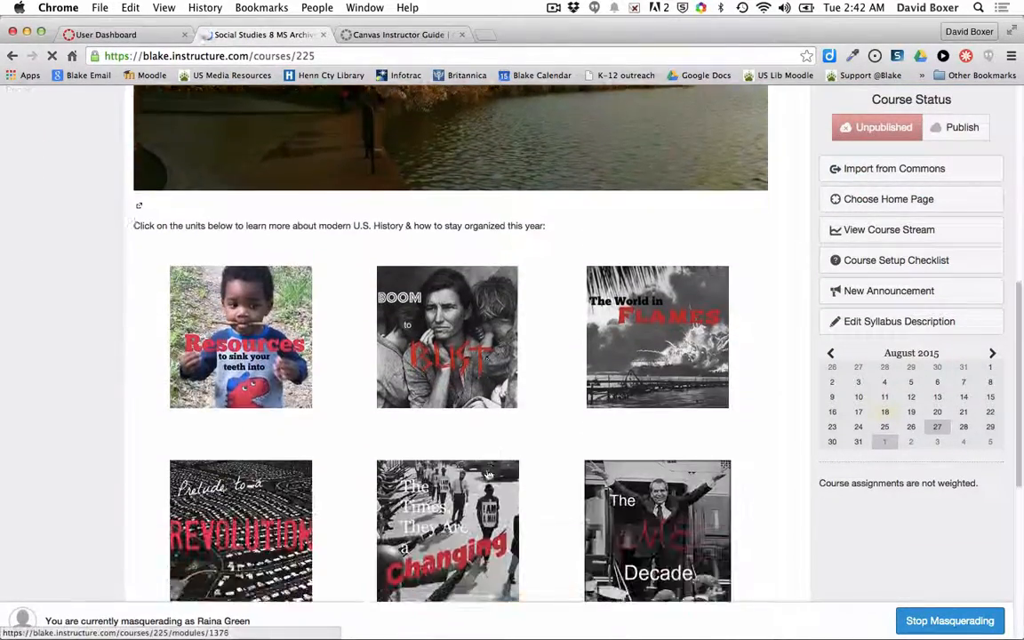
left_click(21, 341)
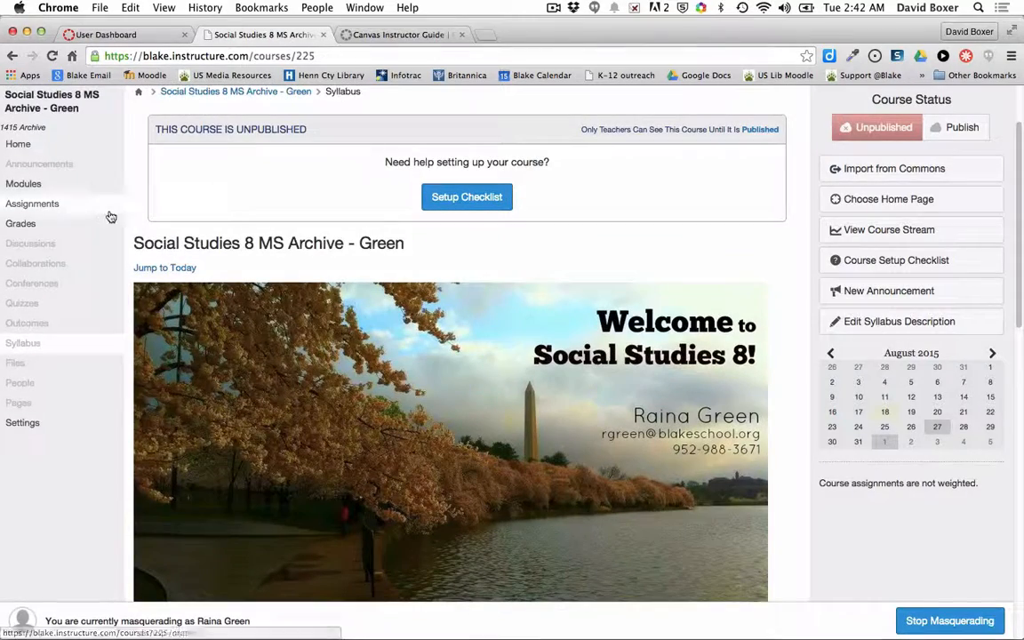
left_click(23, 184)
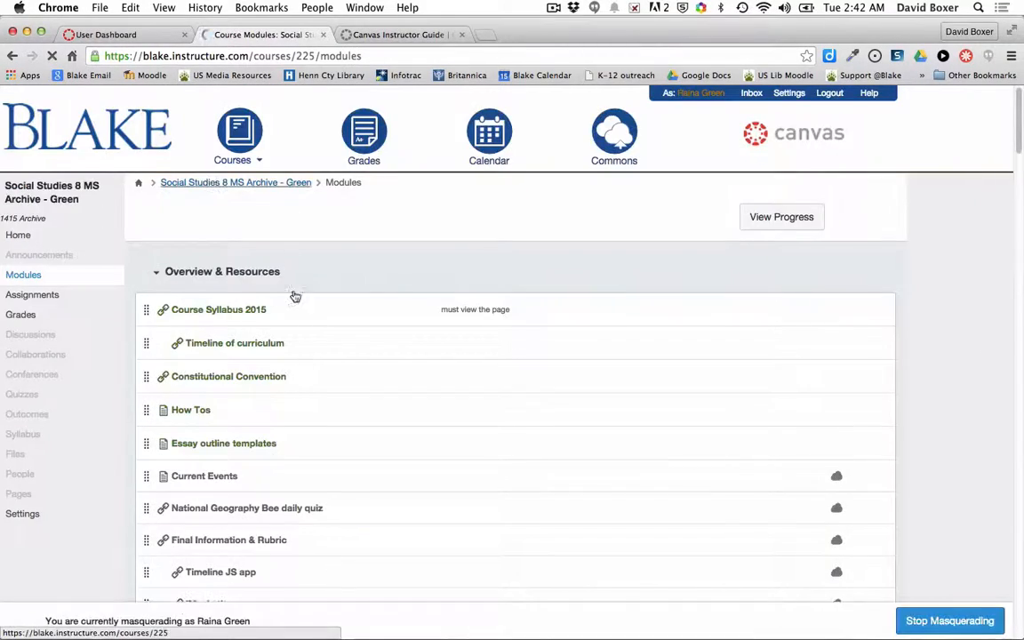
scroll("down", 3)
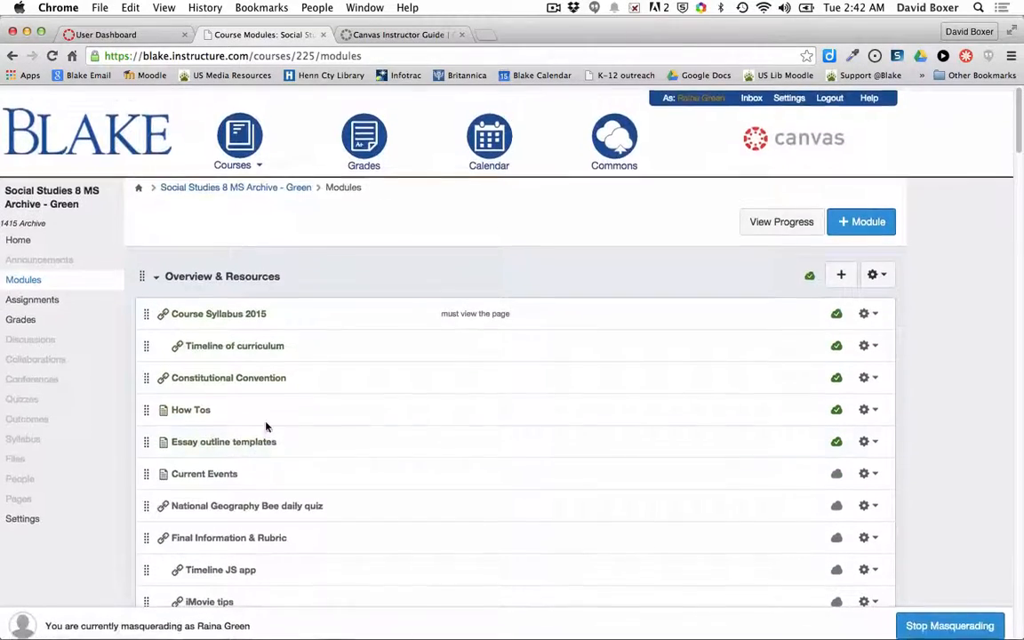
scroll("down", 3)
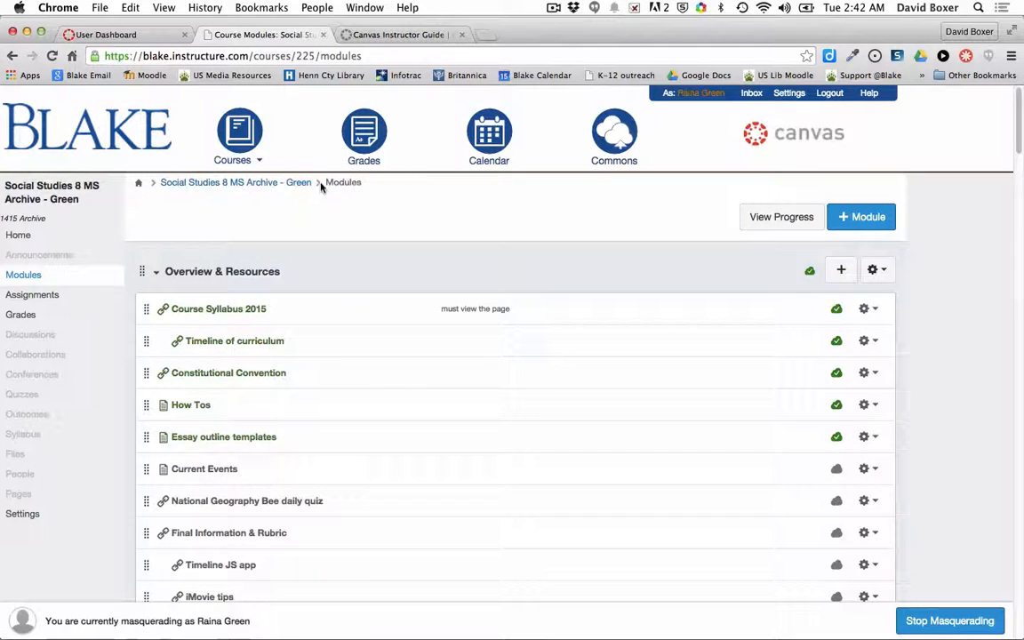
left_click(233, 139)
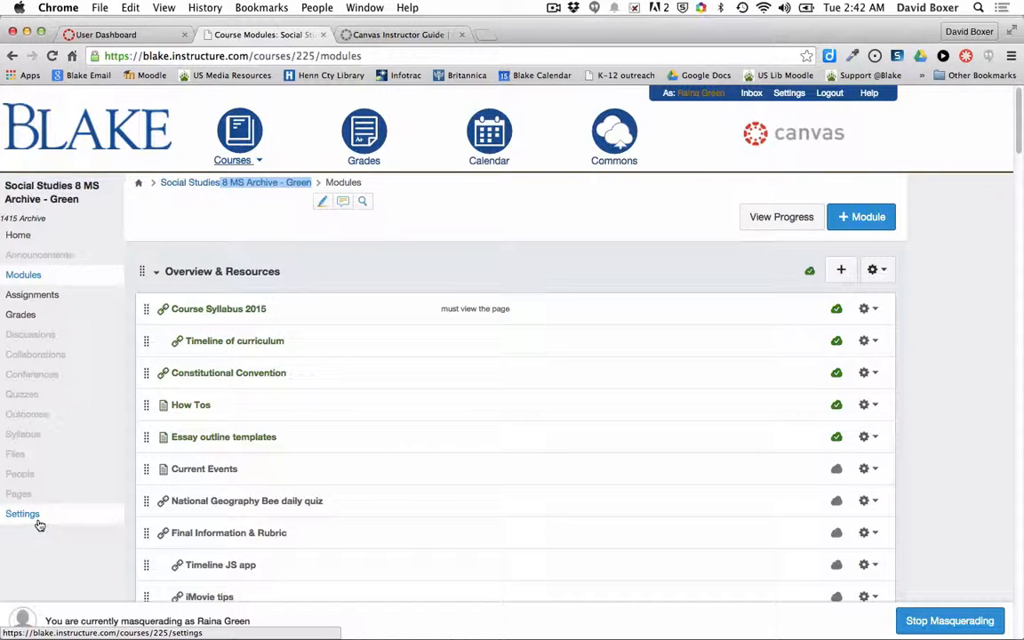
Create a full Course export from Settings and download the finished export package.
left_click(22, 512)
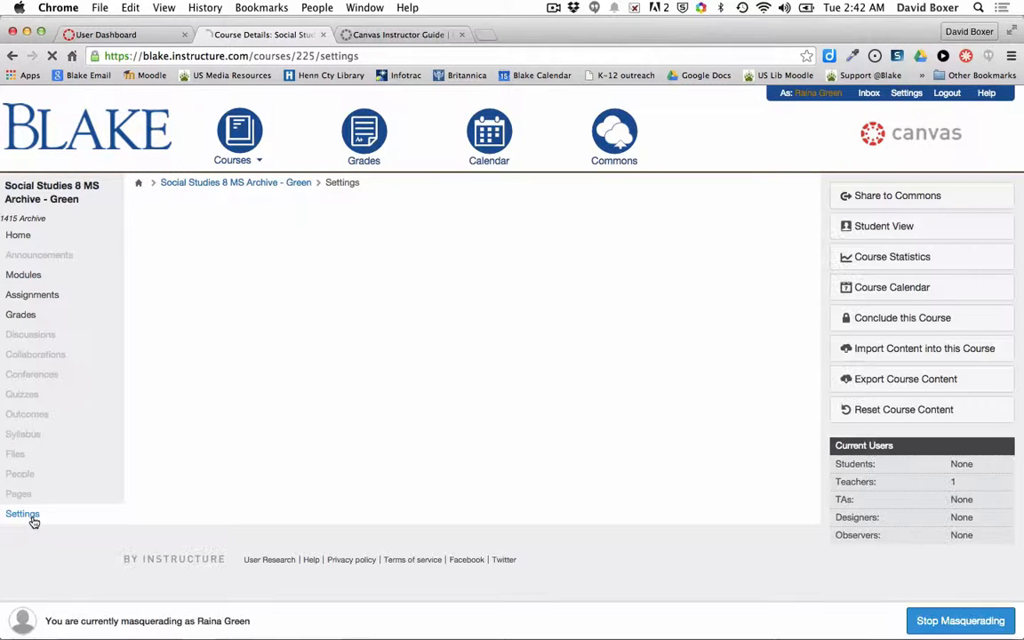
left_click(21, 514)
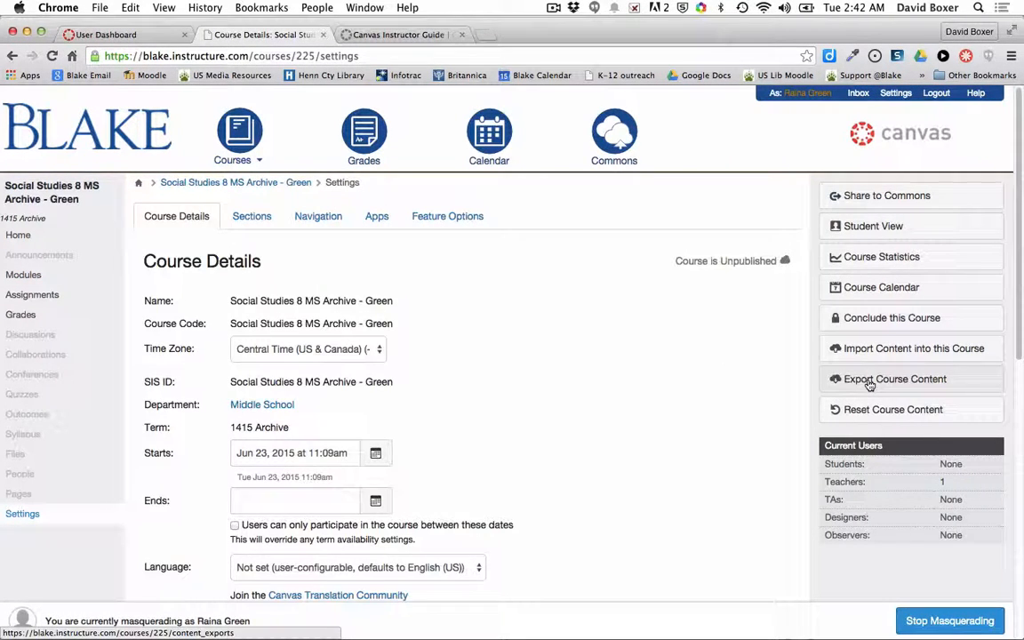
left_click(895, 378)
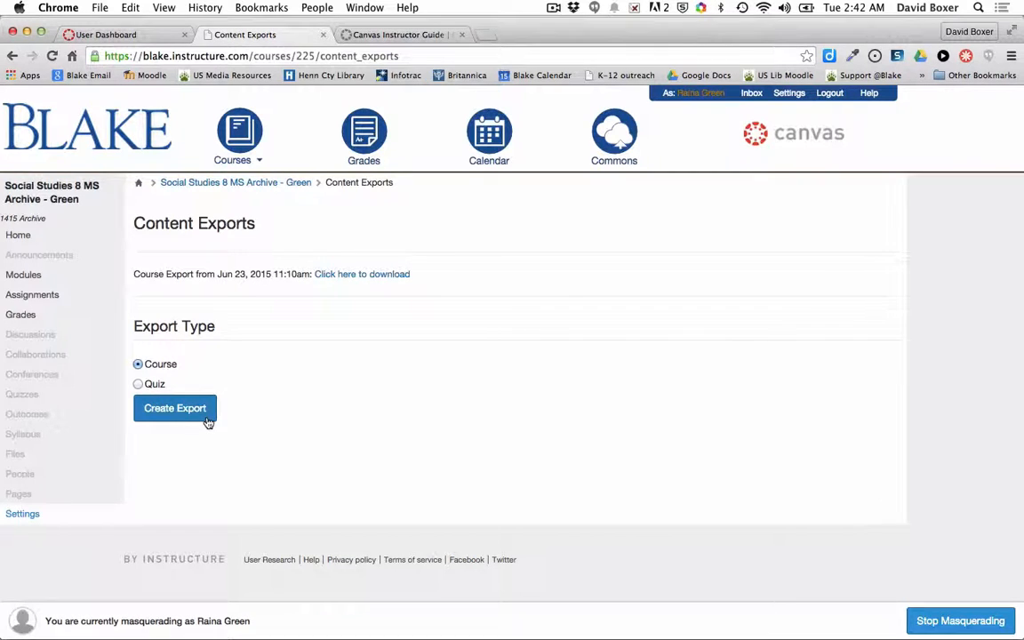
left_click(174, 407)
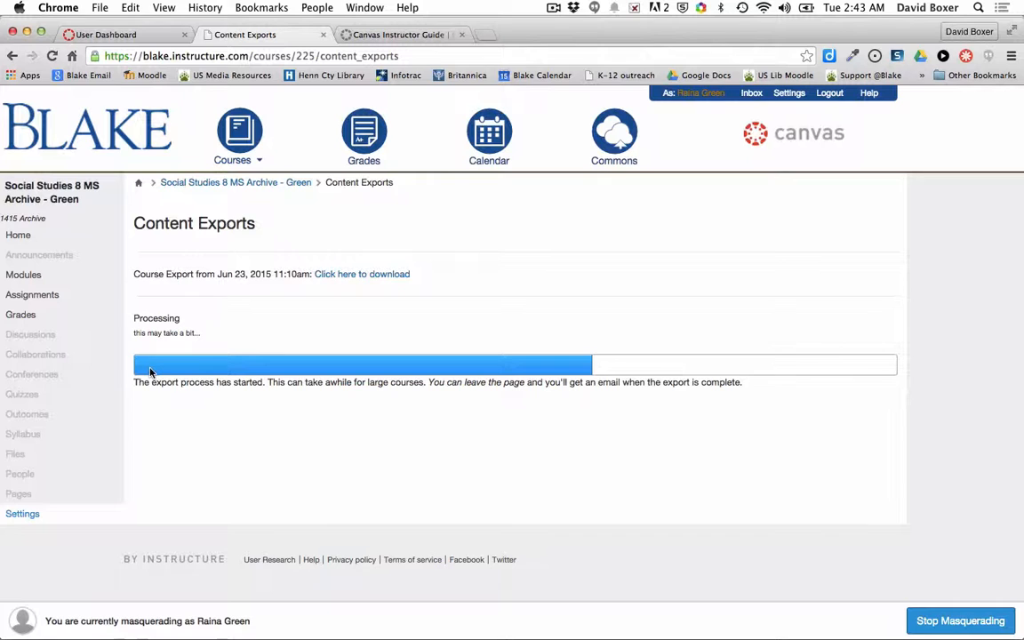
mouse_move(867, 372)
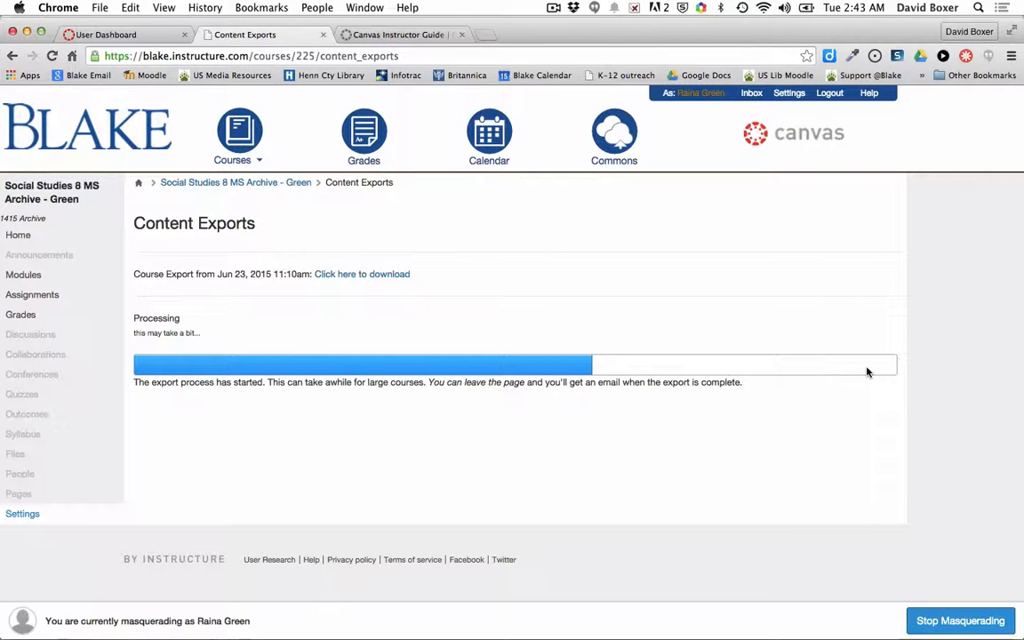
mouse_move(312, 238)
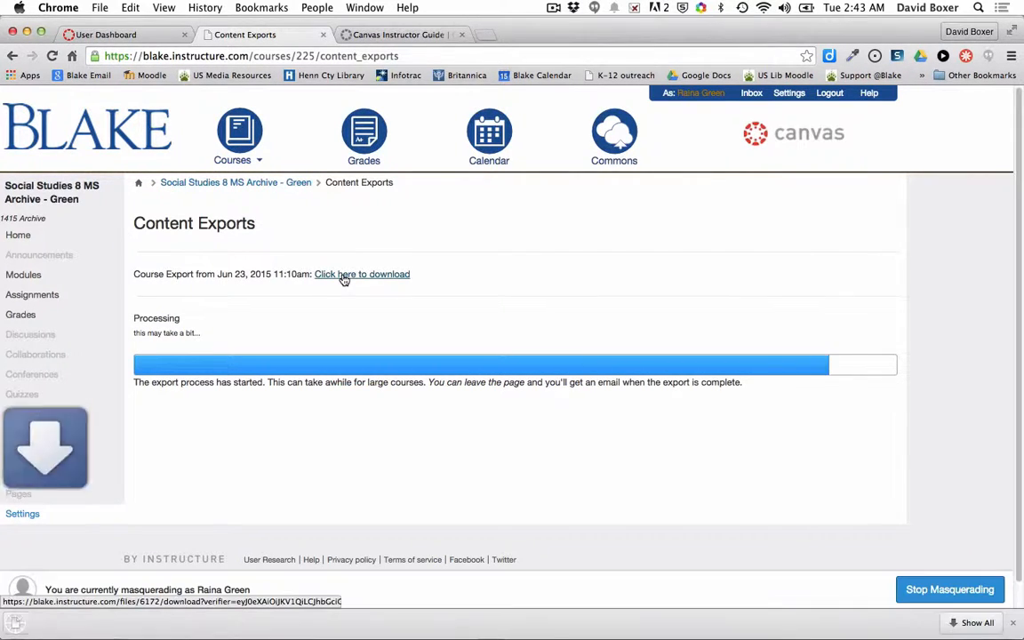
left_click(362, 274)
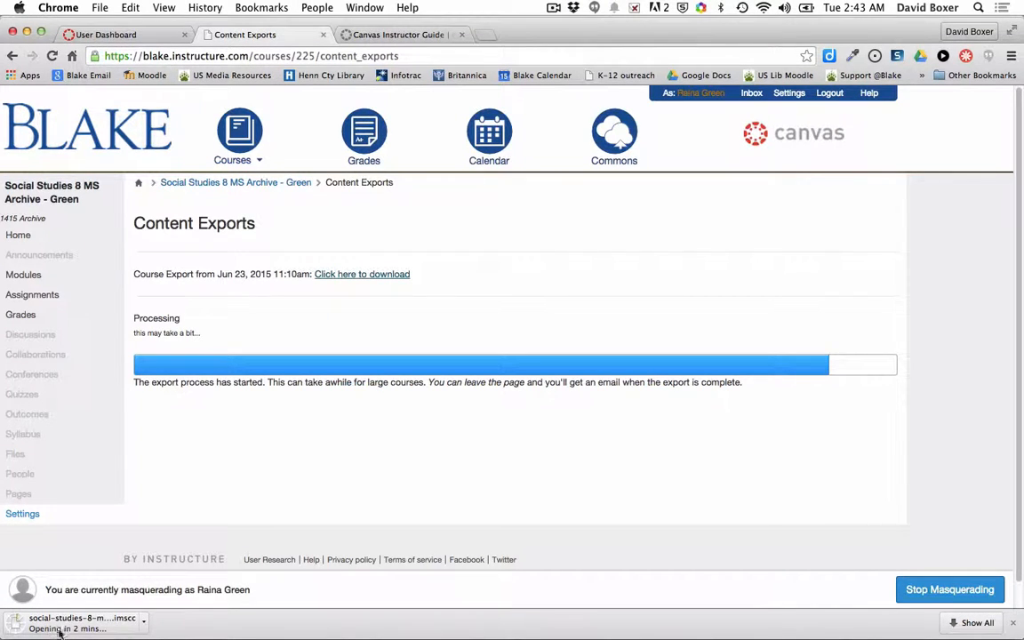
mouse_move(135, 625)
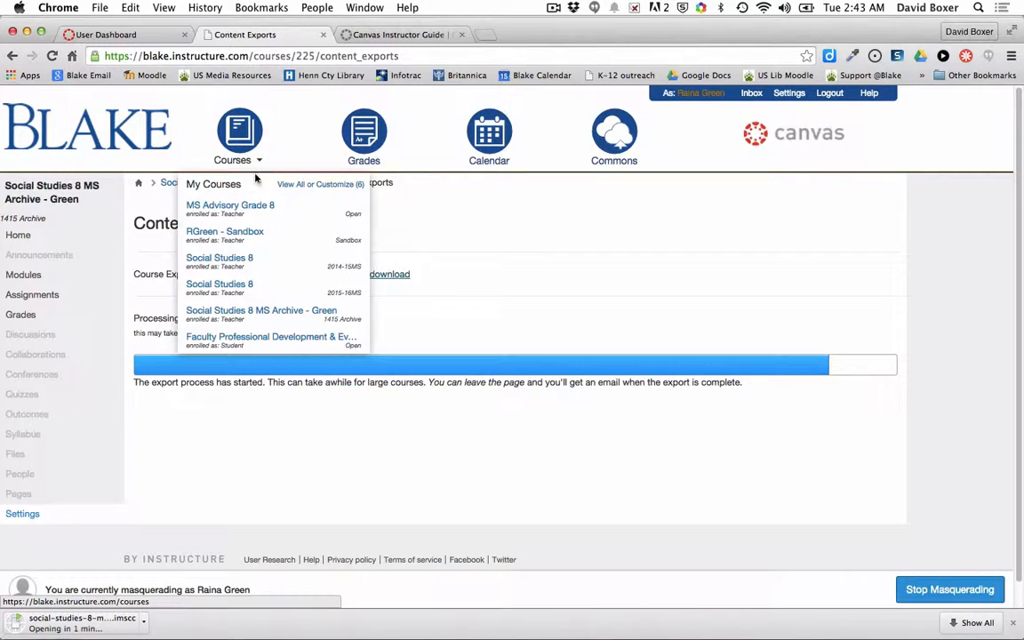
mouse_move(245, 288)
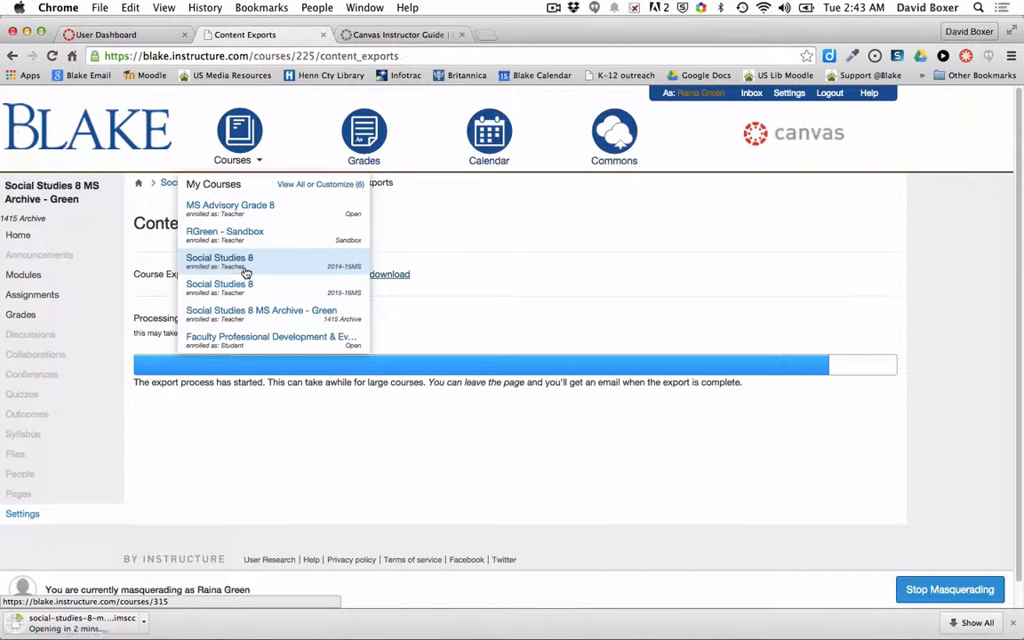
mouse_move(327, 297)
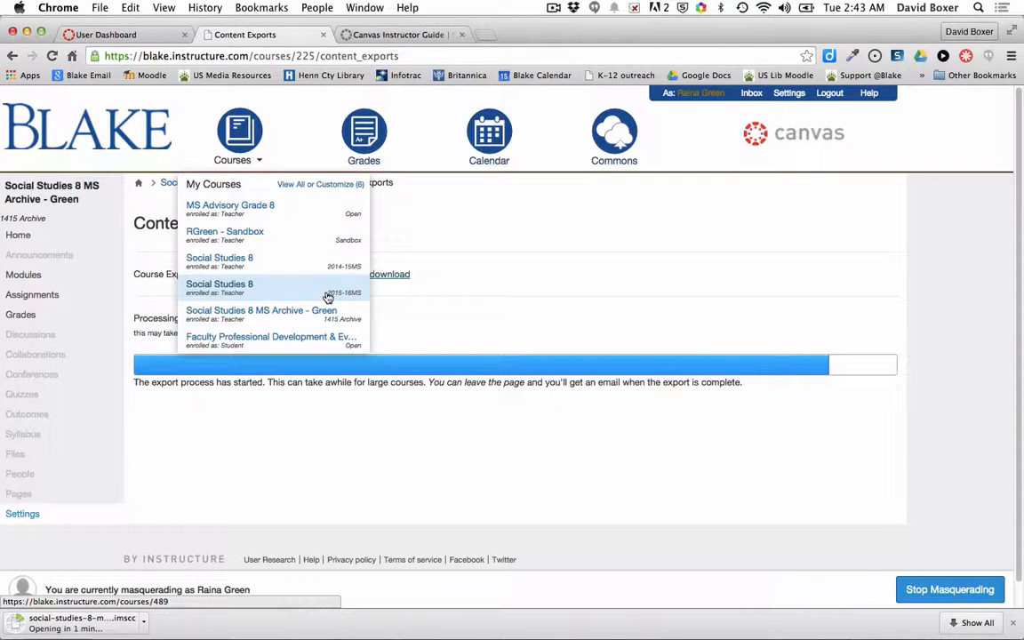
Enter the new Social Studies 8 course and show its Course Details settings.
left_click(220, 285)
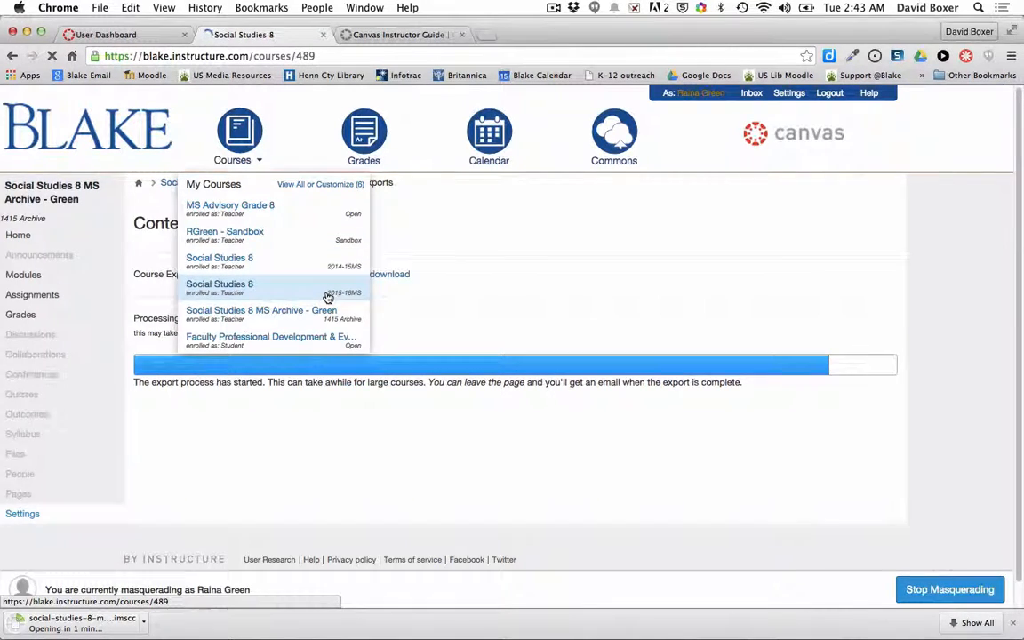
left_click(220, 285)
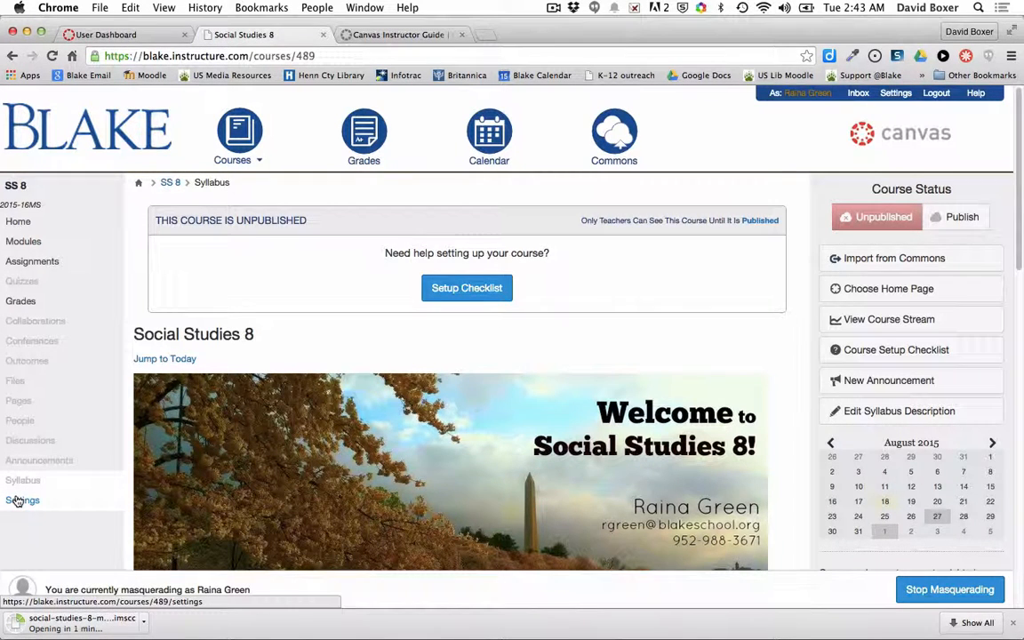
left_click(23, 499)
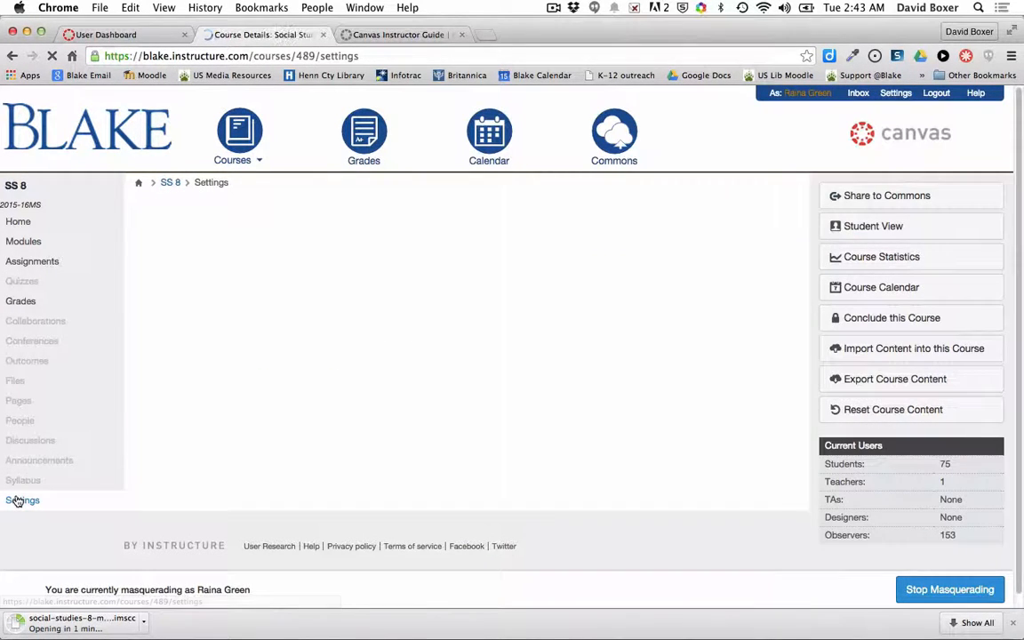
left_click(23, 499)
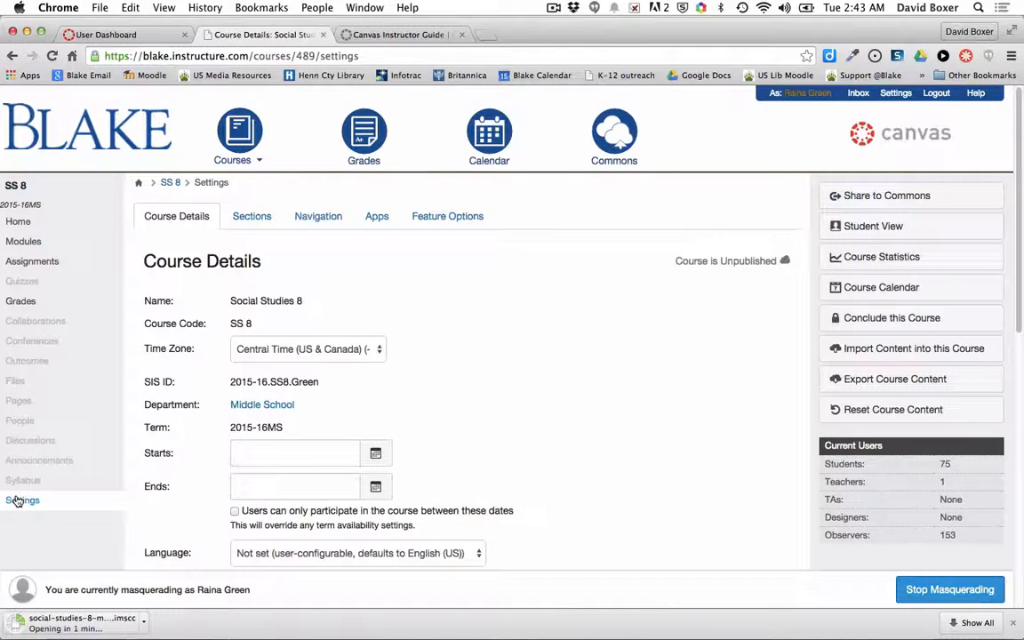
mouse_move(913, 348)
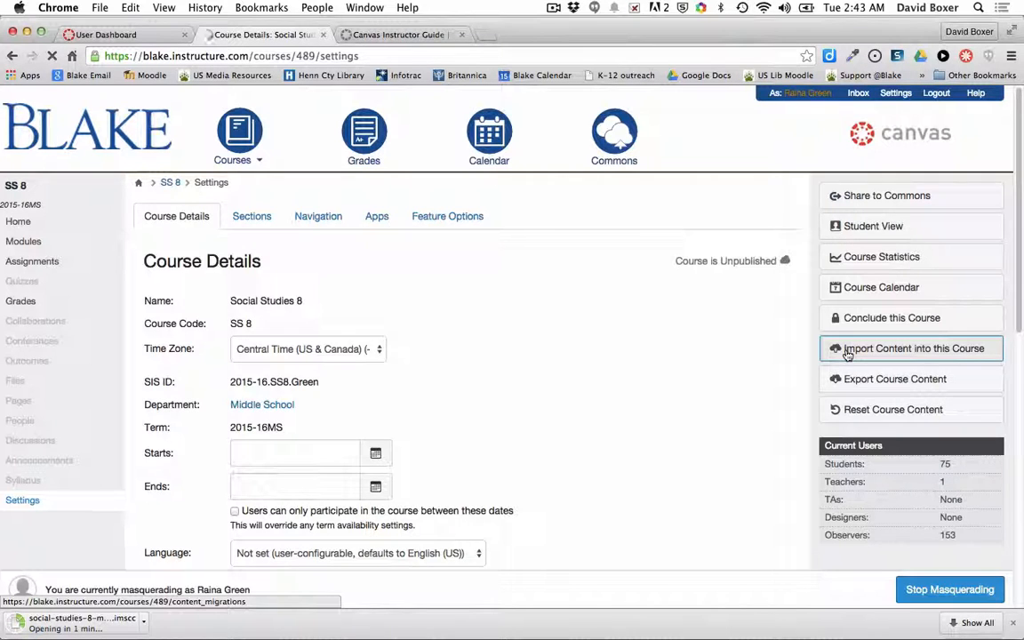
Go to Import Content into this Course and expand the Content Type list.
left_click(910, 347)
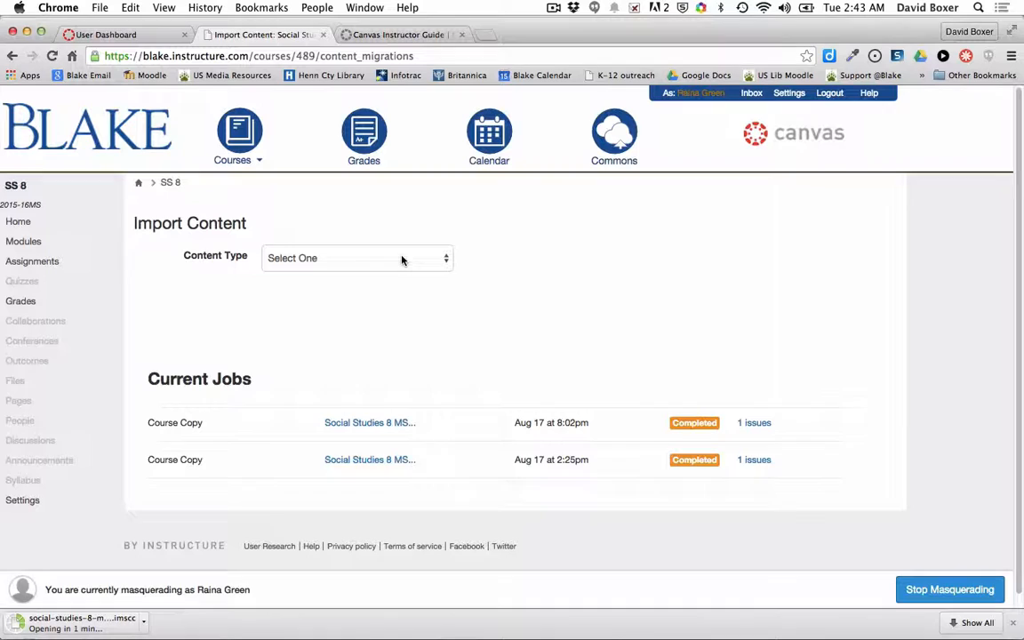
left_click(356, 258)
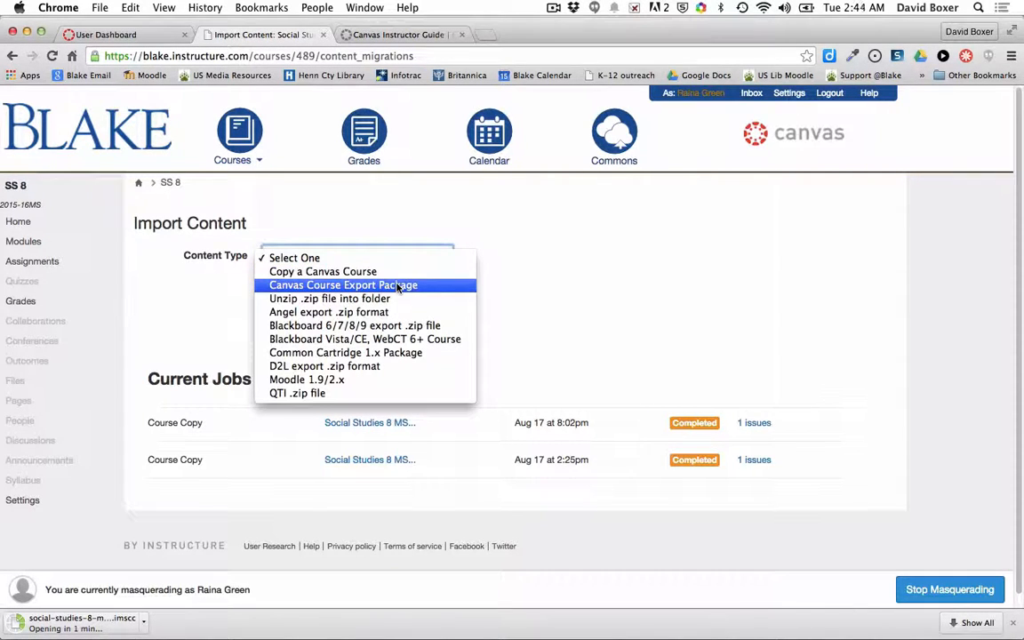
mouse_move(423, 295)
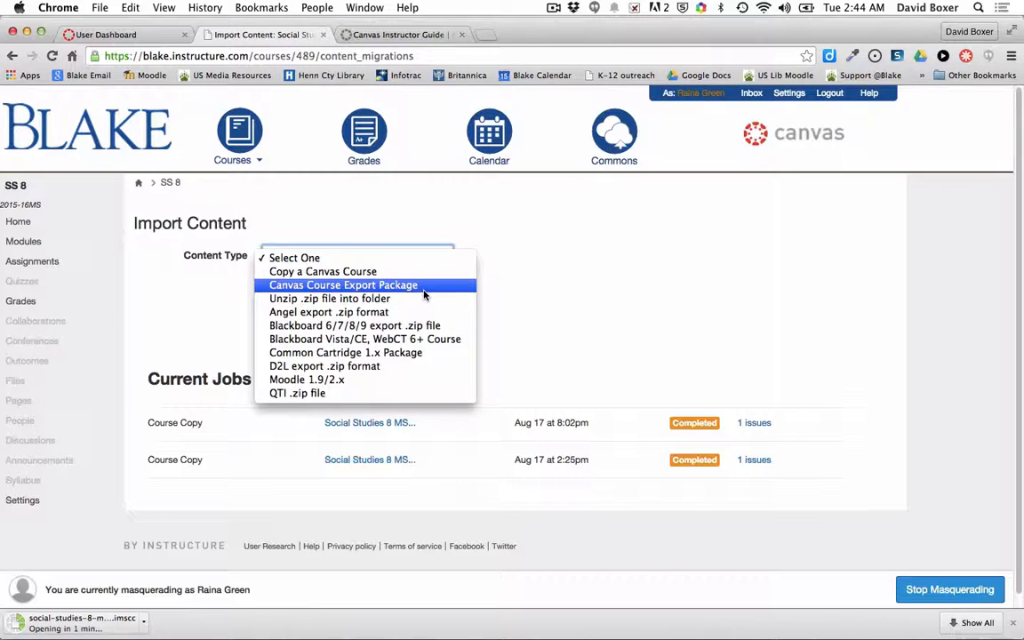
mouse_move(480, 275)
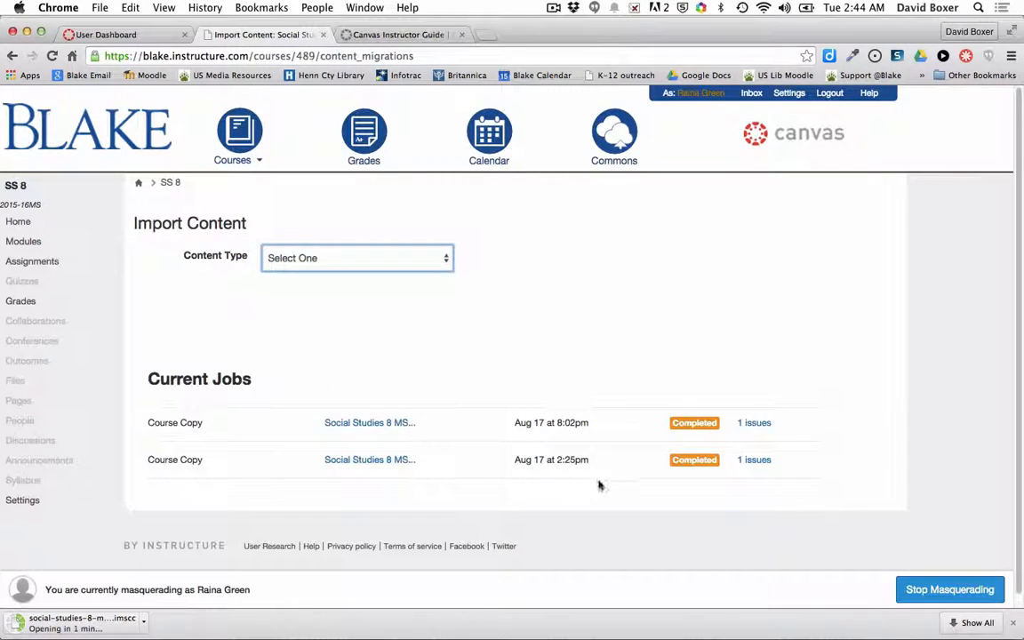
mouse_move(591, 487)
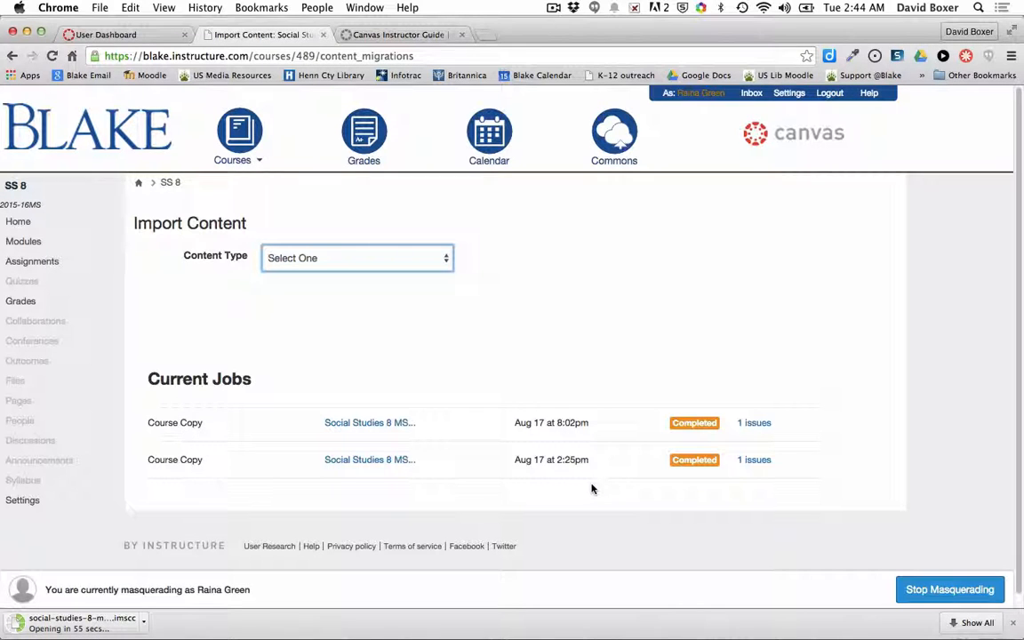
mouse_move(309, 433)
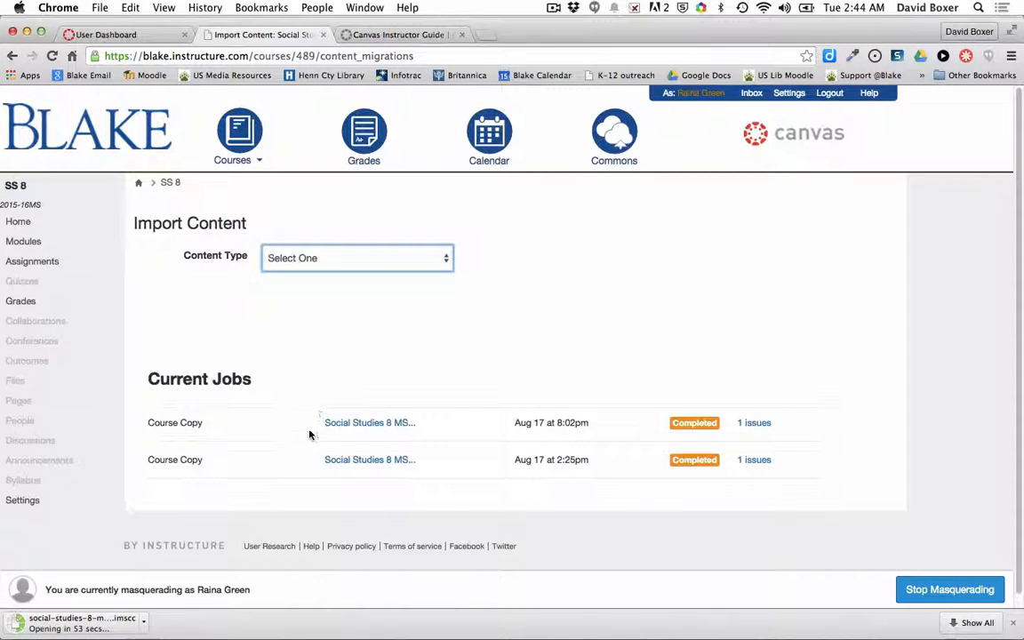